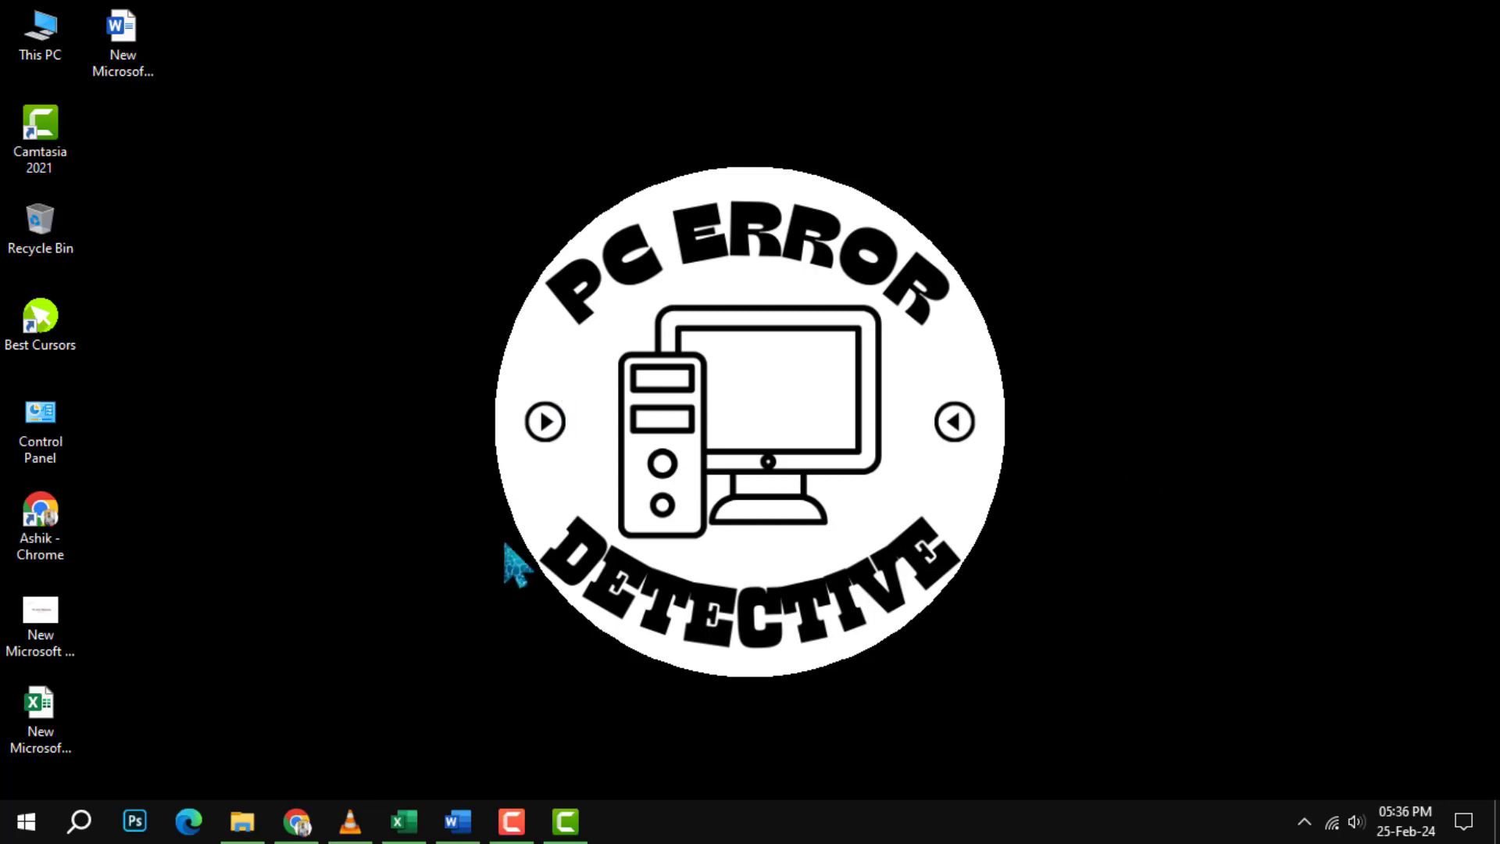
Step: Open the New Microsoft Excel Worksheet file from the desktop context menu
left_click(40, 712)
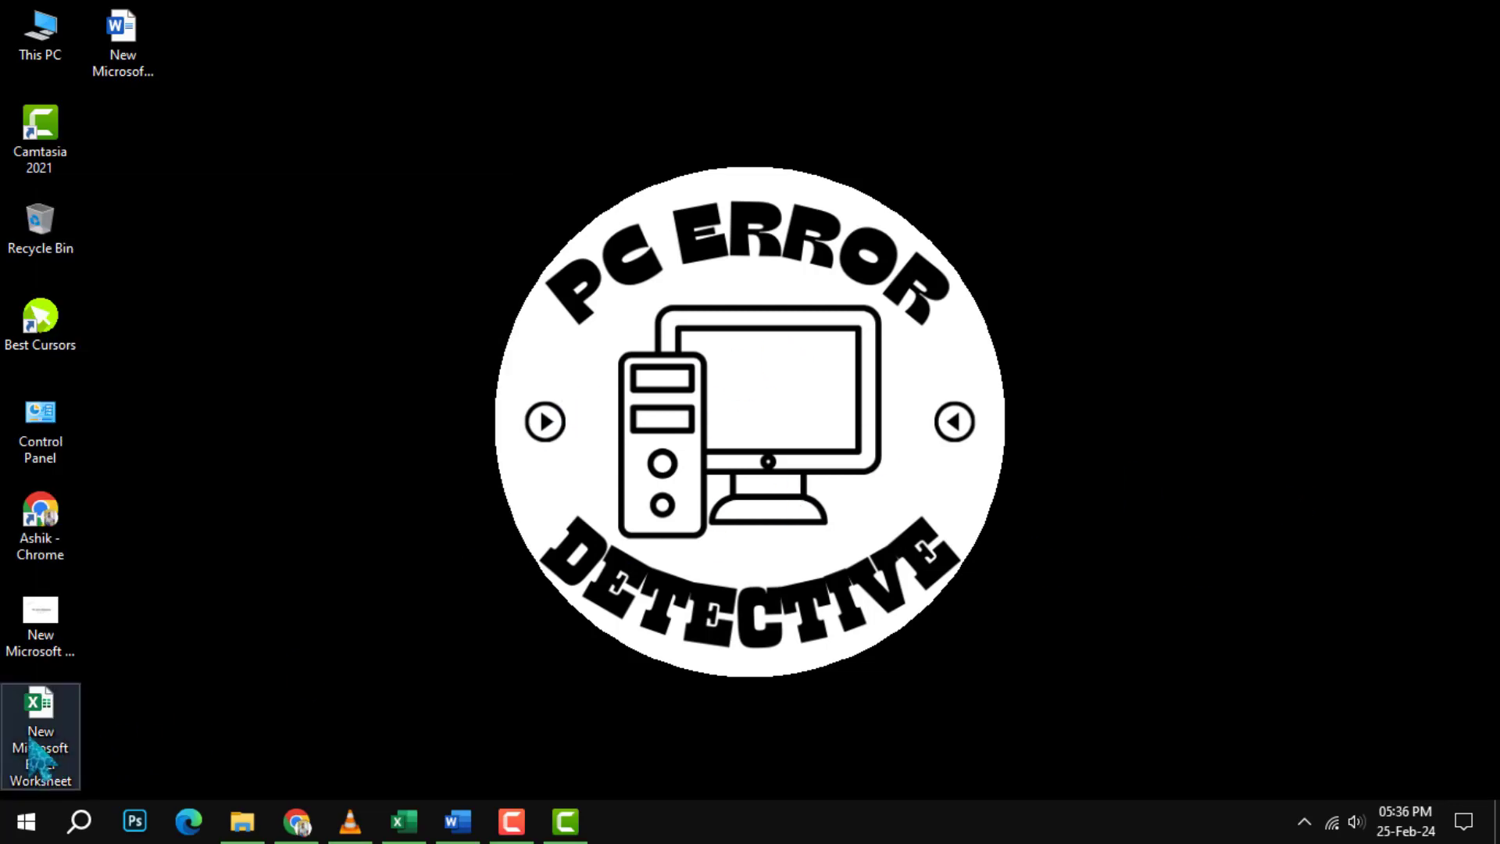
right_click(41, 736)
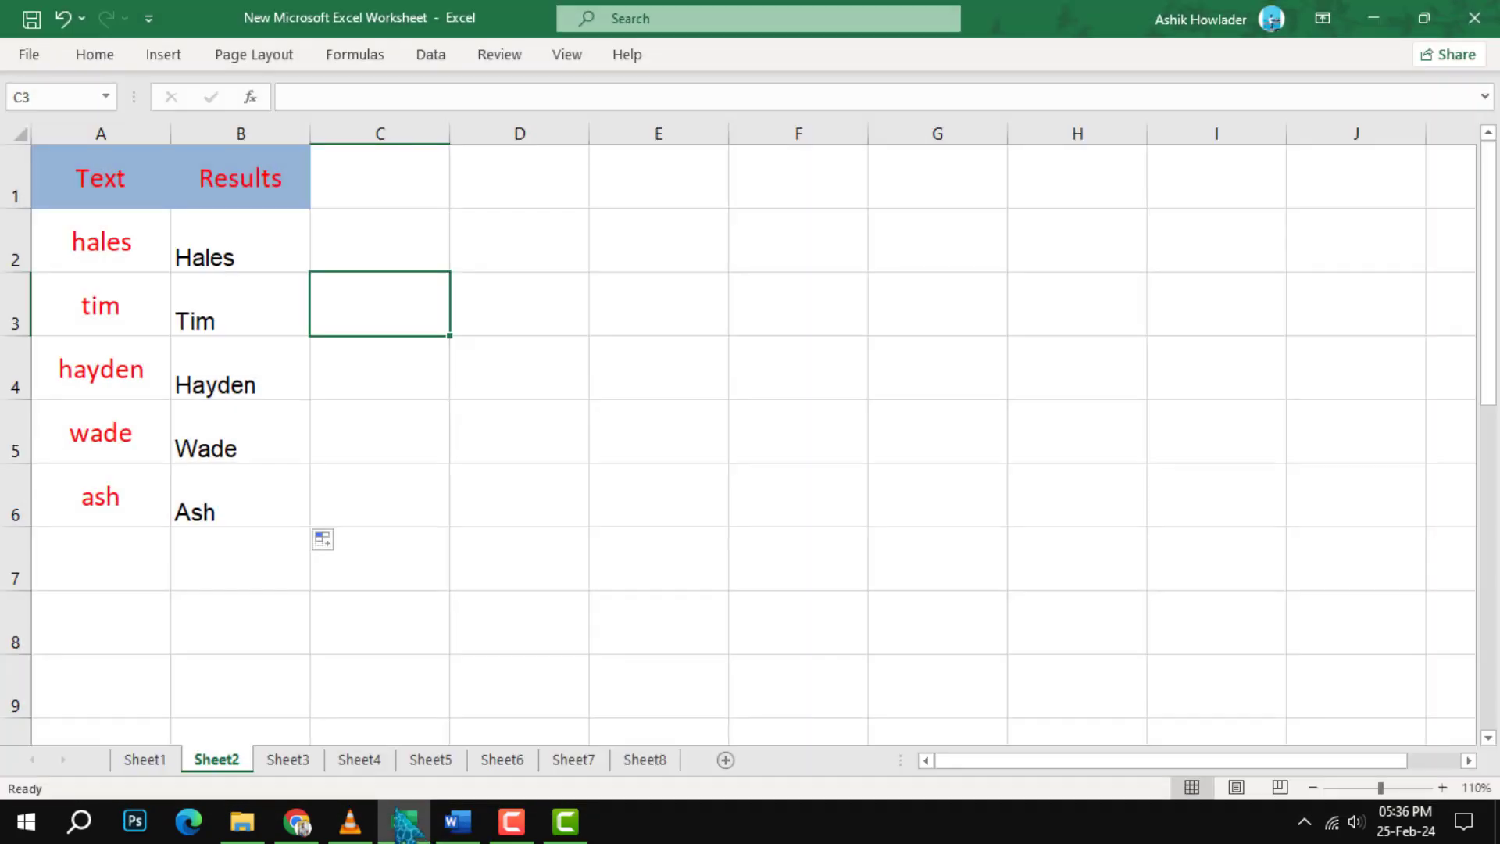
Step: Select the Results column B and switch to Page Layout settings
left_click(241, 132)
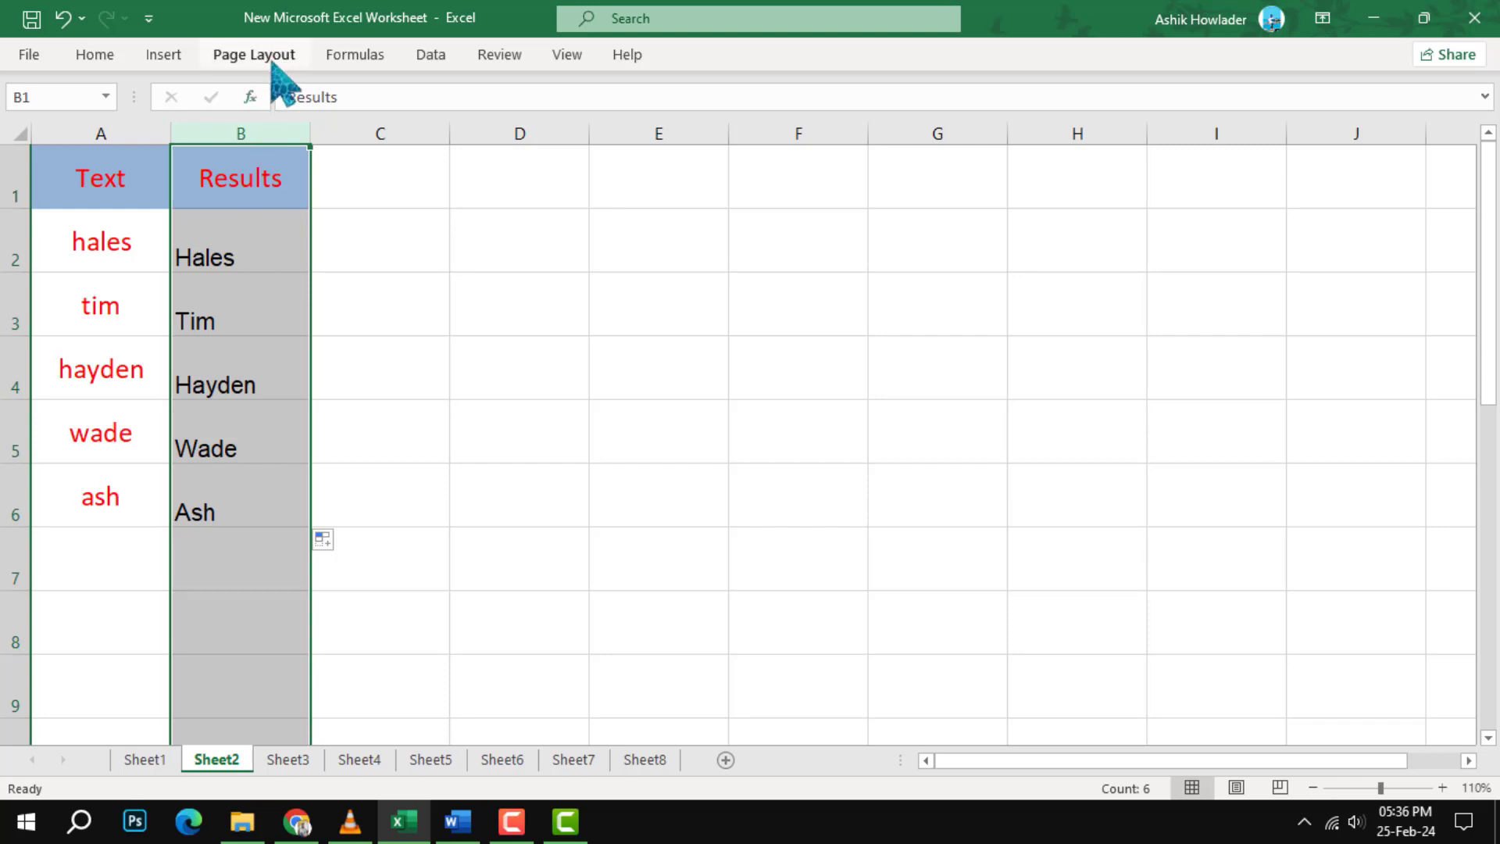
left_click(253, 55)
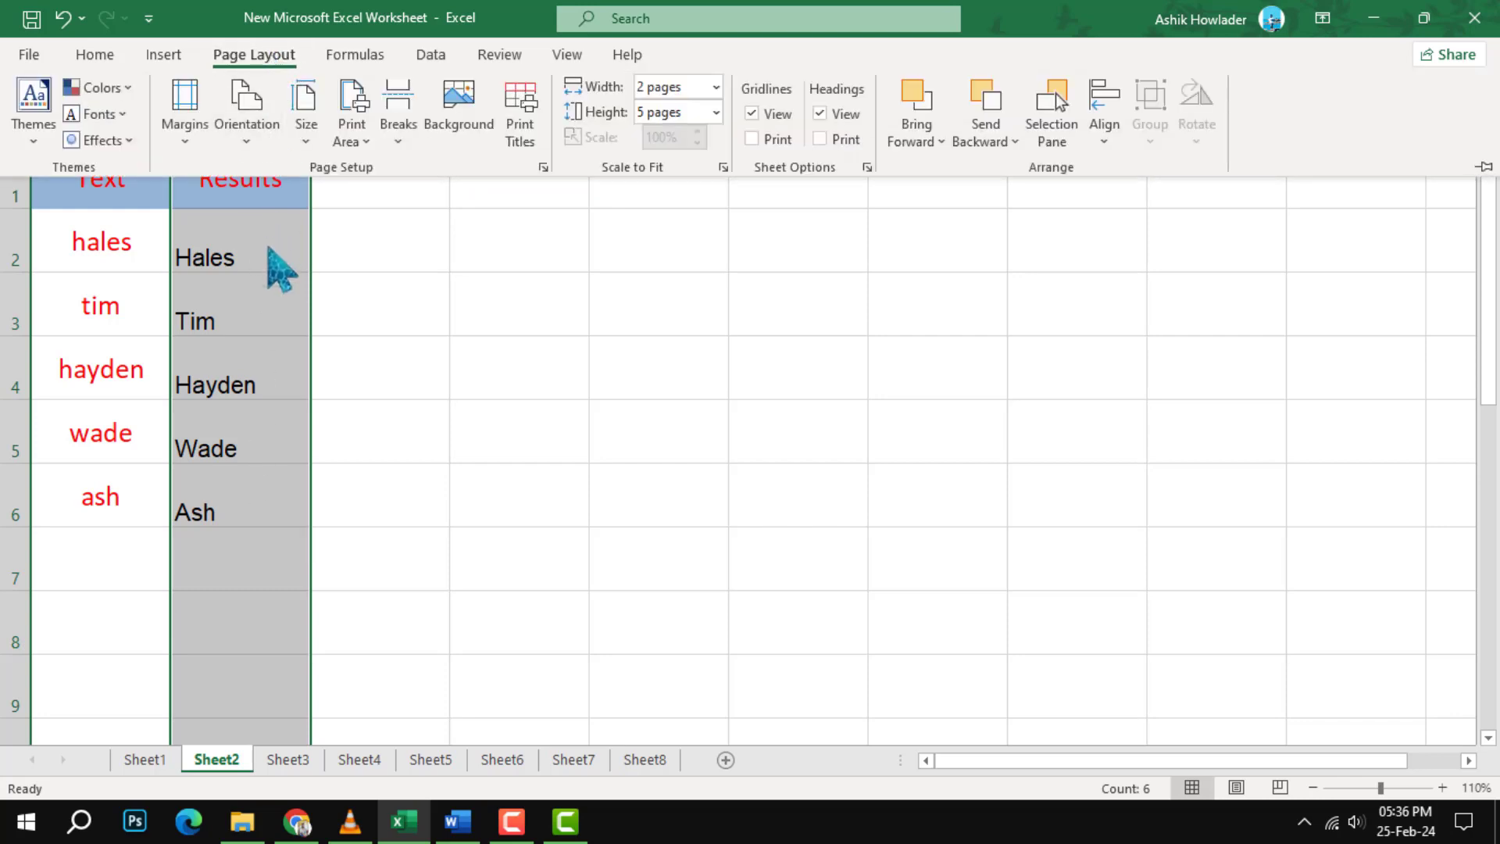
mouse_move(419, 189)
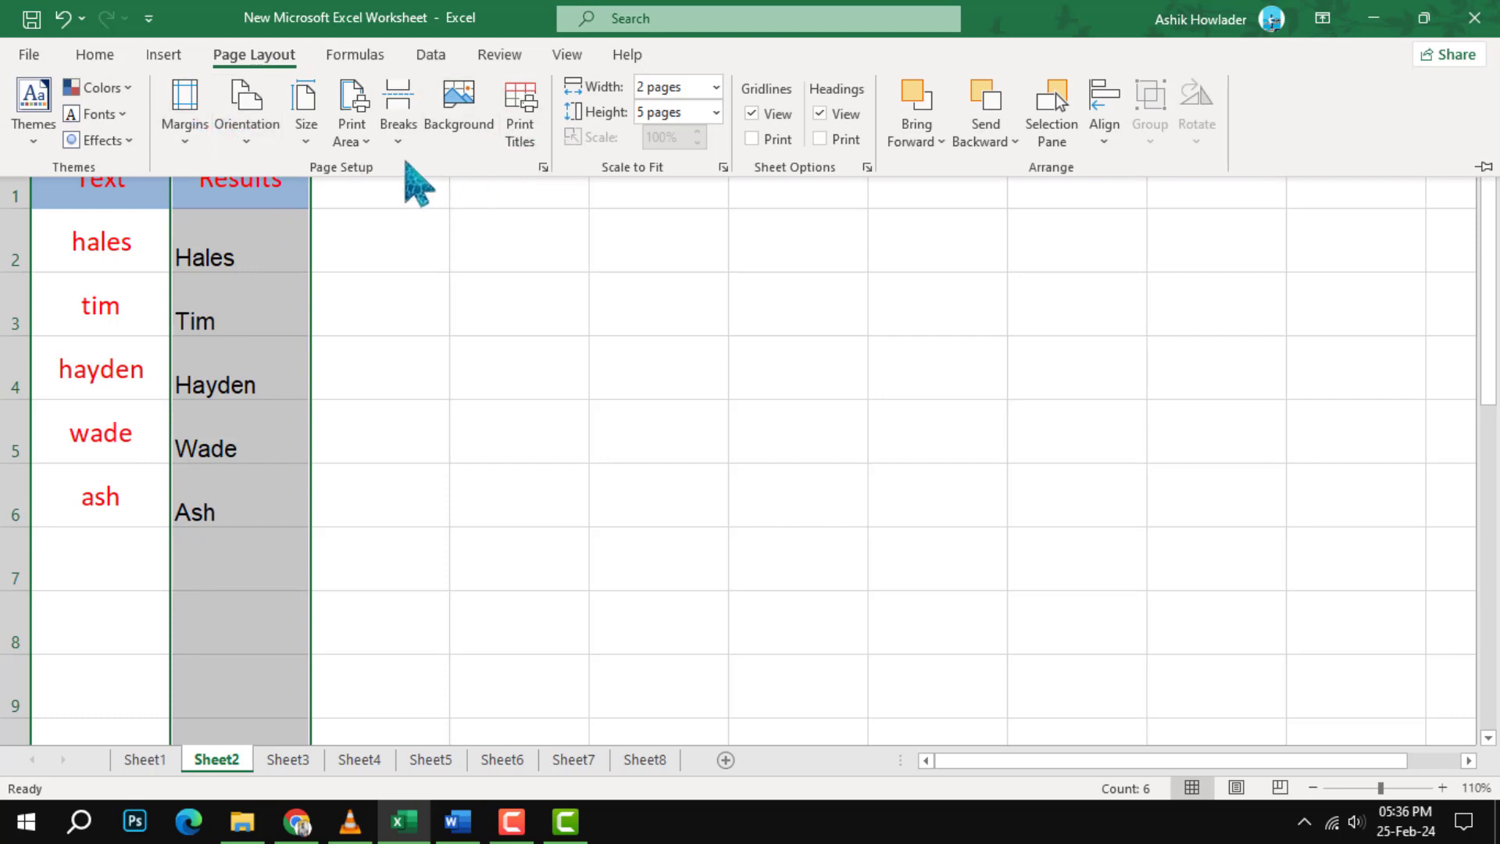
mouse_move(356, 186)
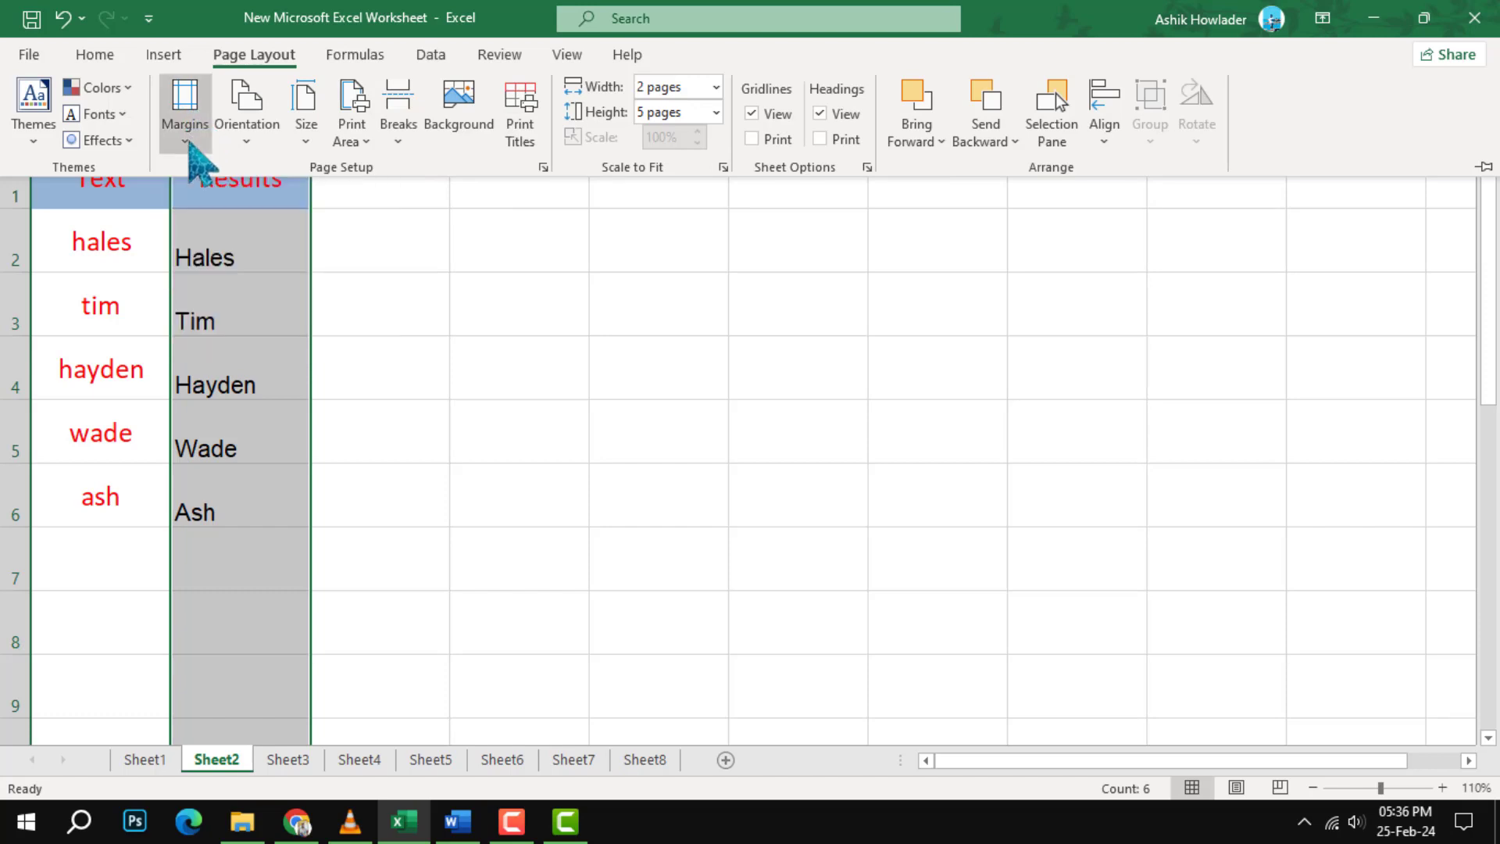
Step: List the Margins presets (Normal, Wide, Narrow, custom) from the Page Setup group
left_click(184, 113)
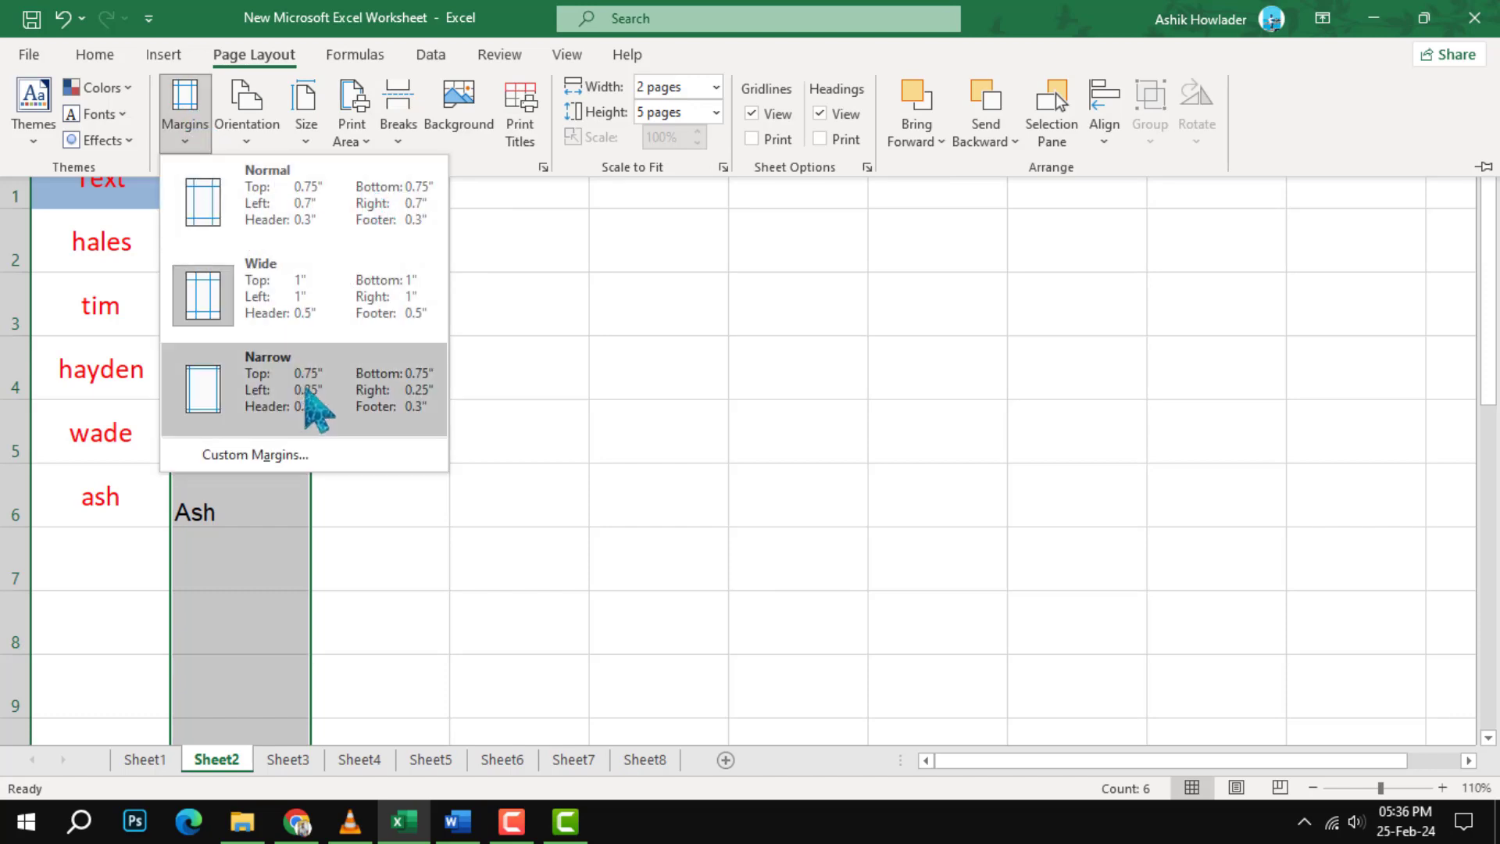
mouse_move(339, 197)
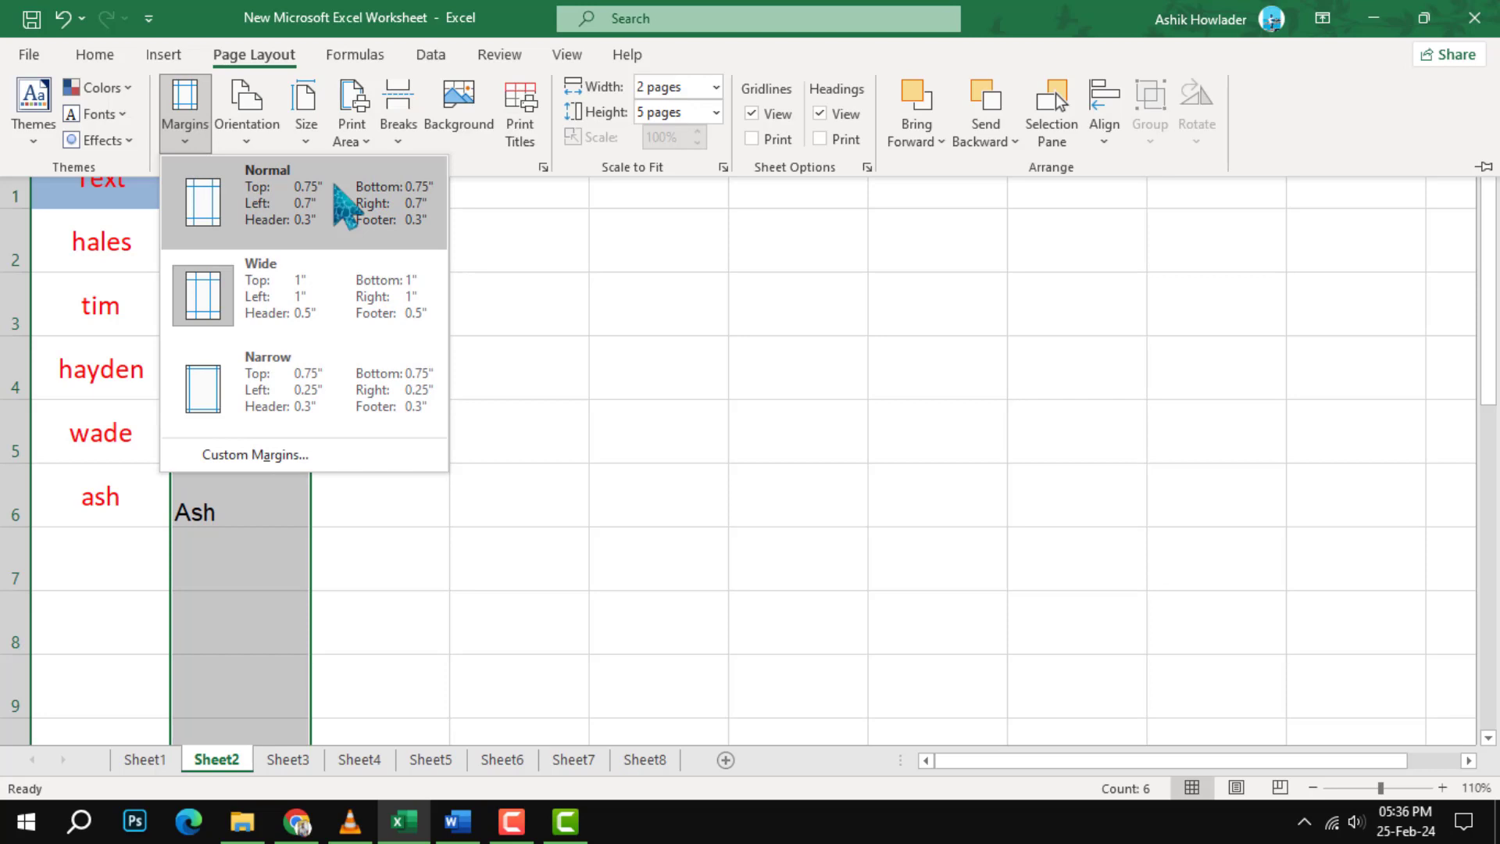
mouse_move(325, 292)
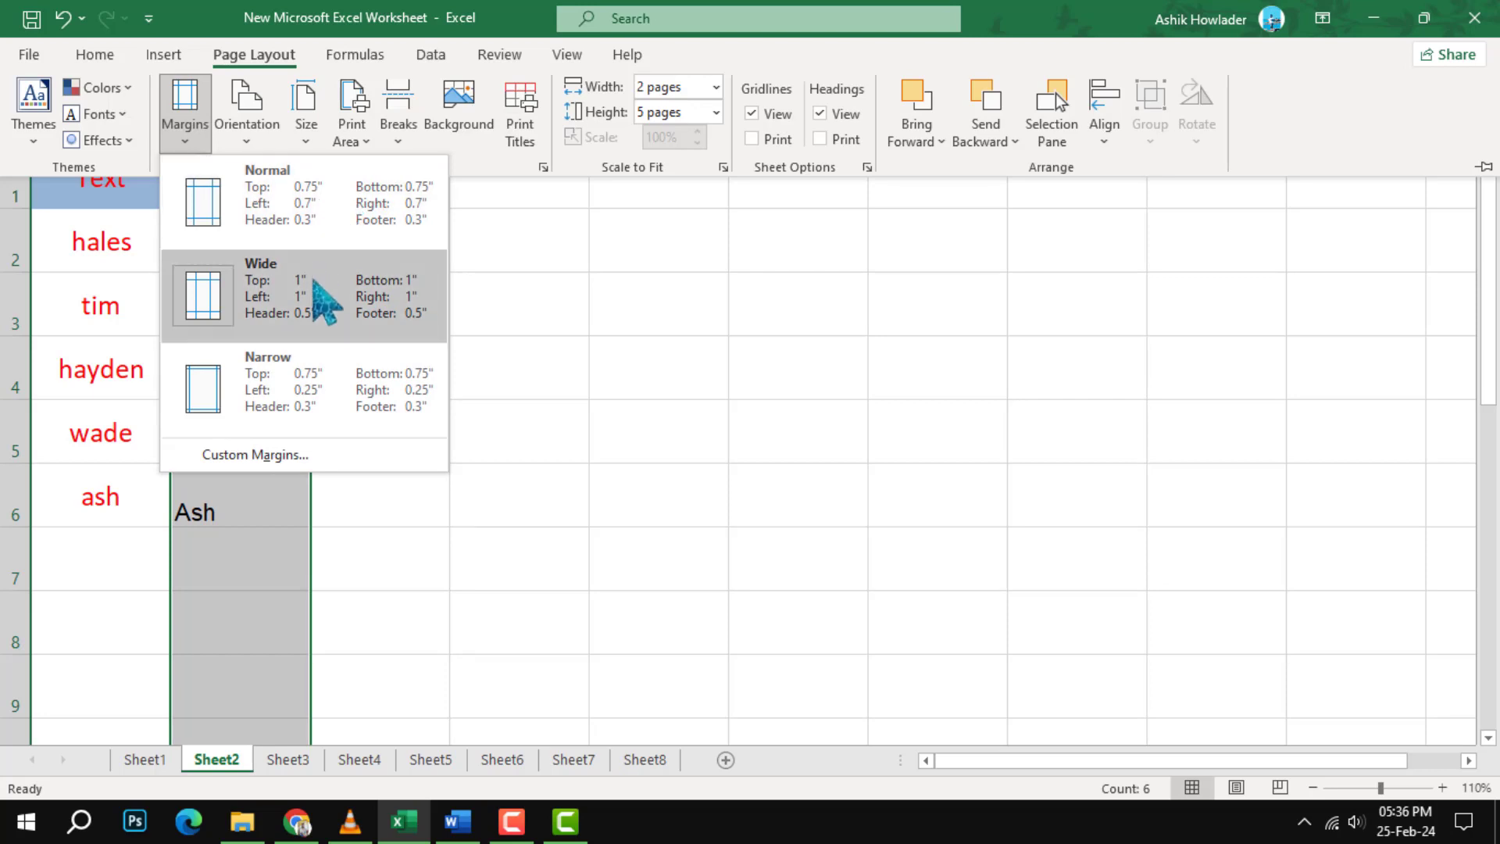
mouse_move(306, 383)
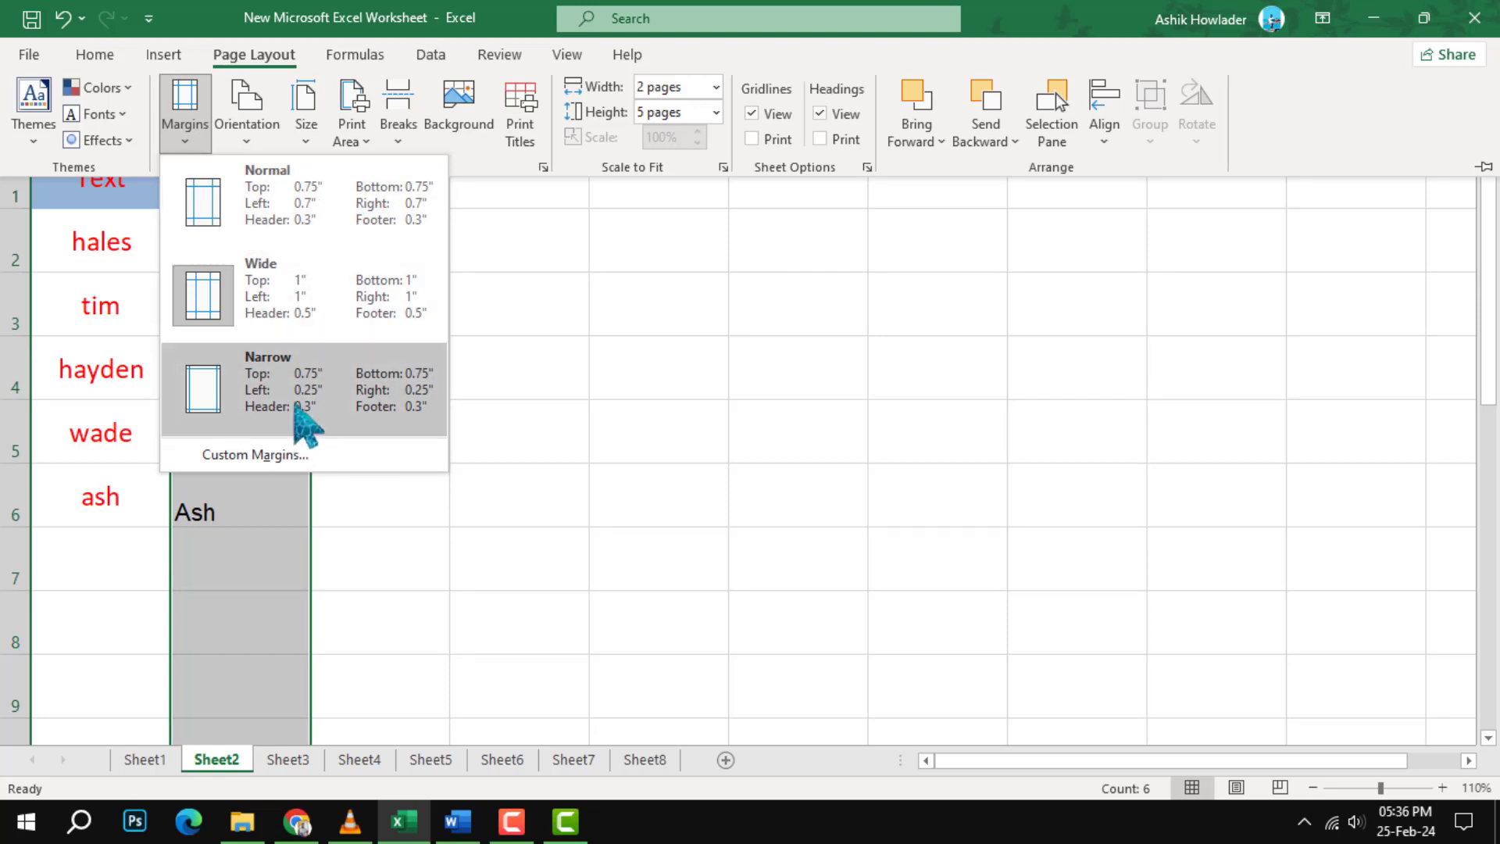
mouse_move(255, 455)
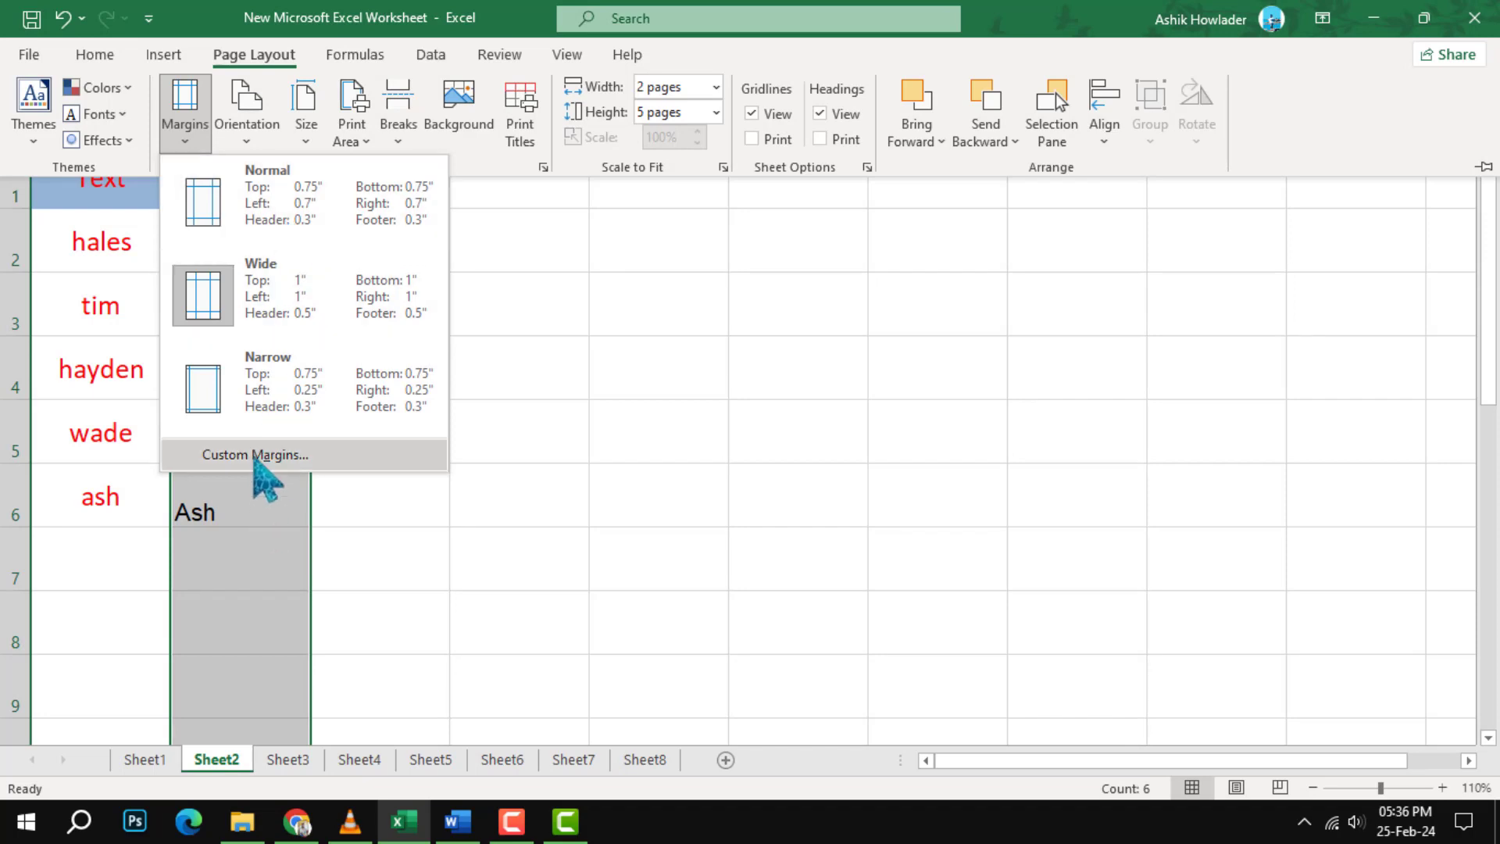
Step: In Custom Margins, tick both Horizontally and Vertically under Center on page and confirm with OK
left_click(253, 455)
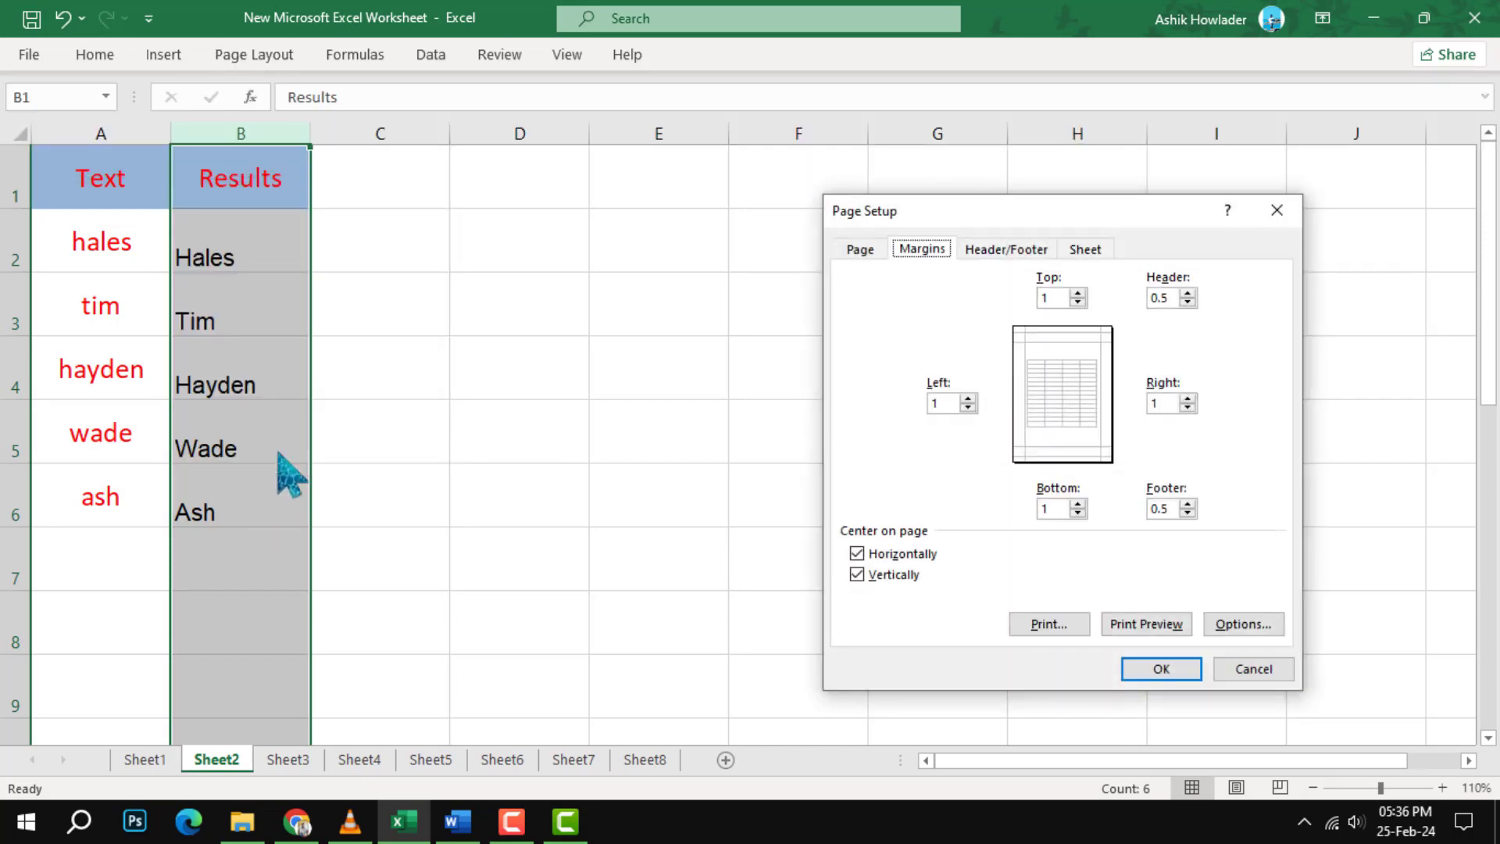
mouse_move(1225, 421)
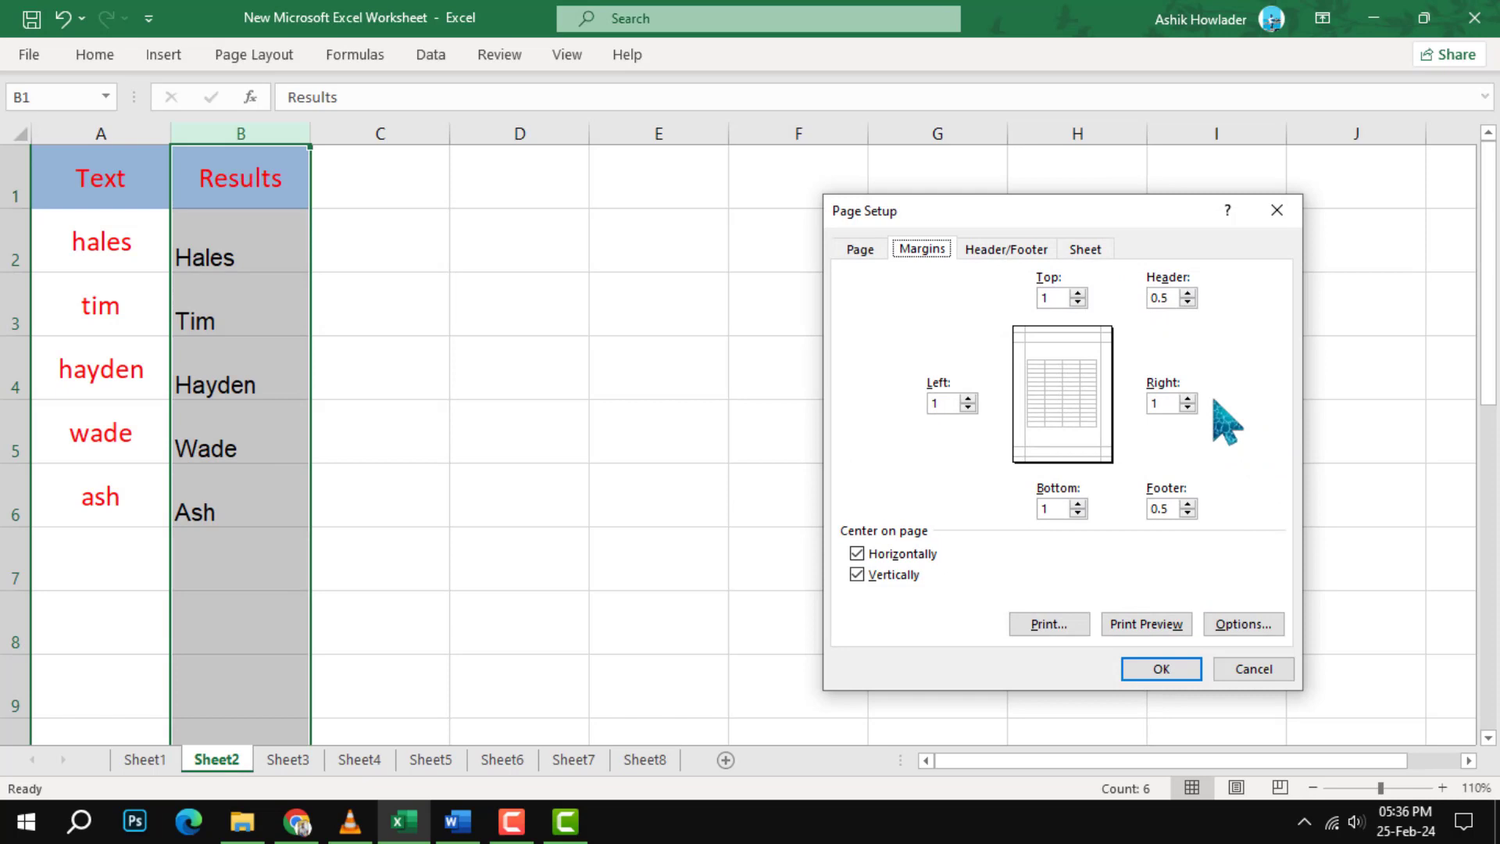
mouse_move(1228, 329)
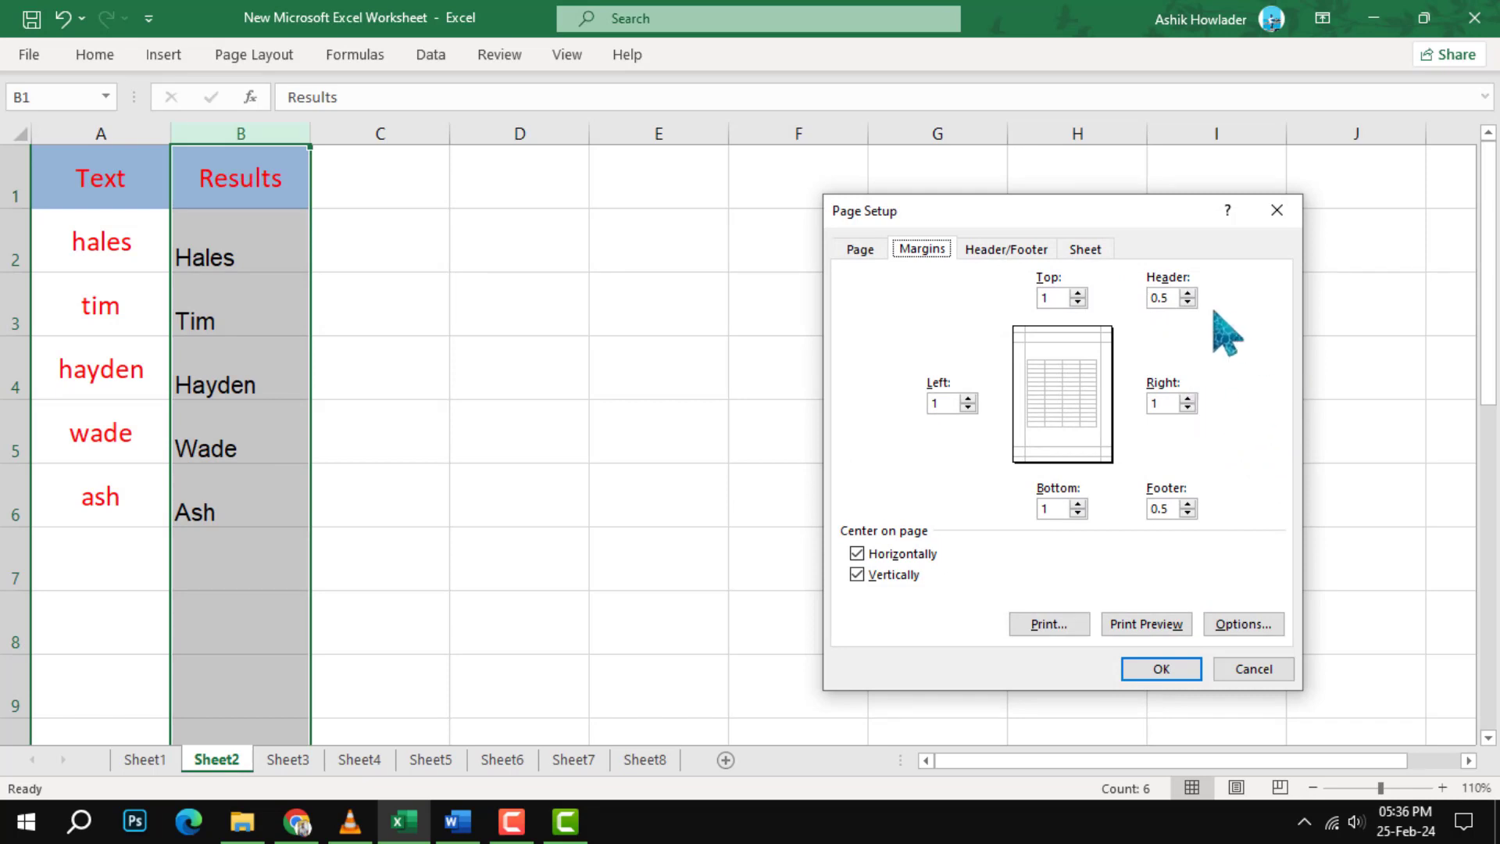
left_click(858, 553)
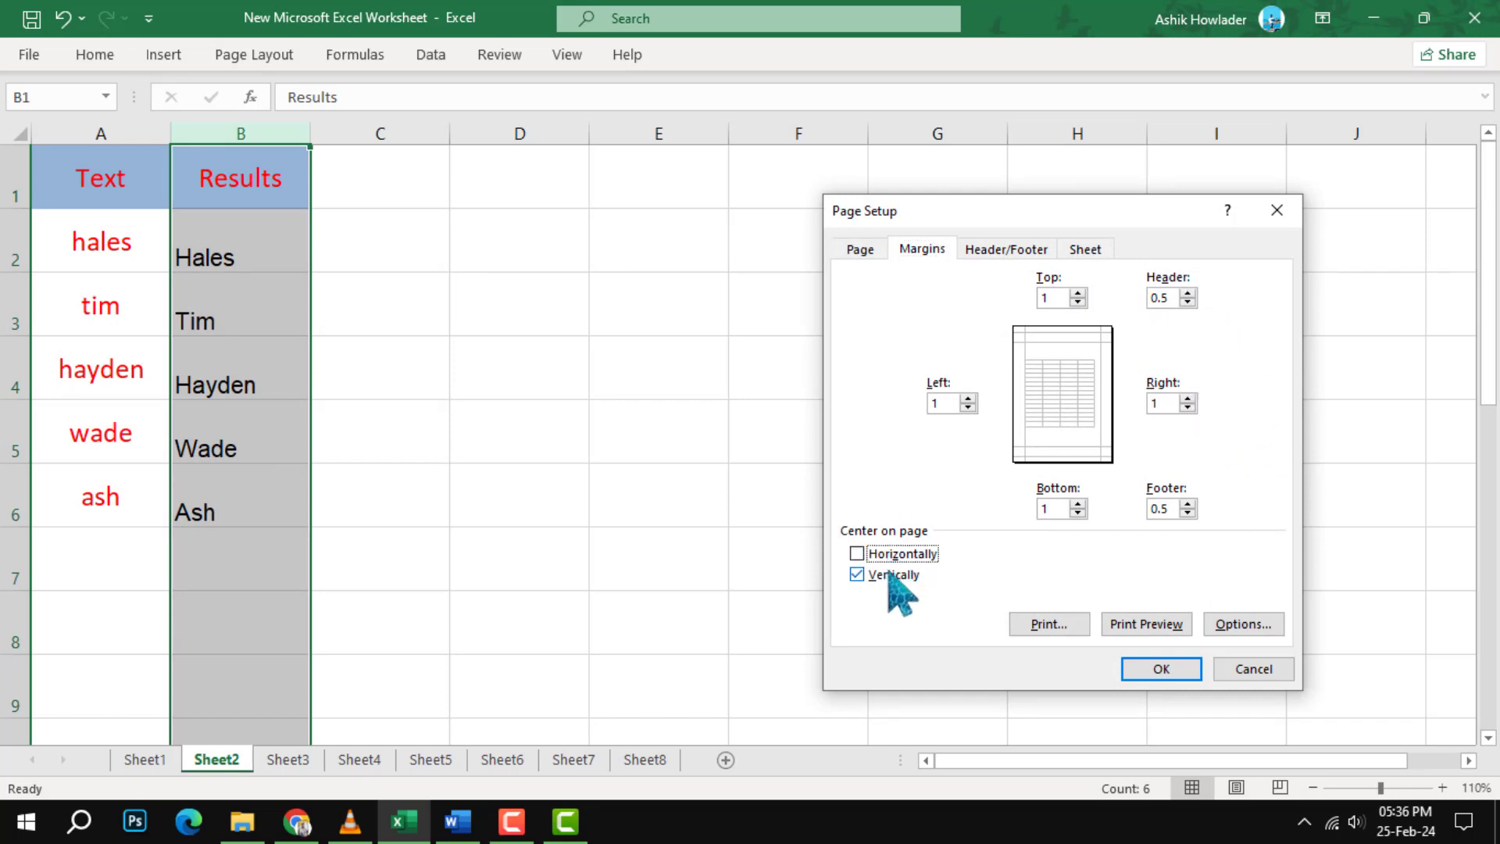
left_click(858, 573)
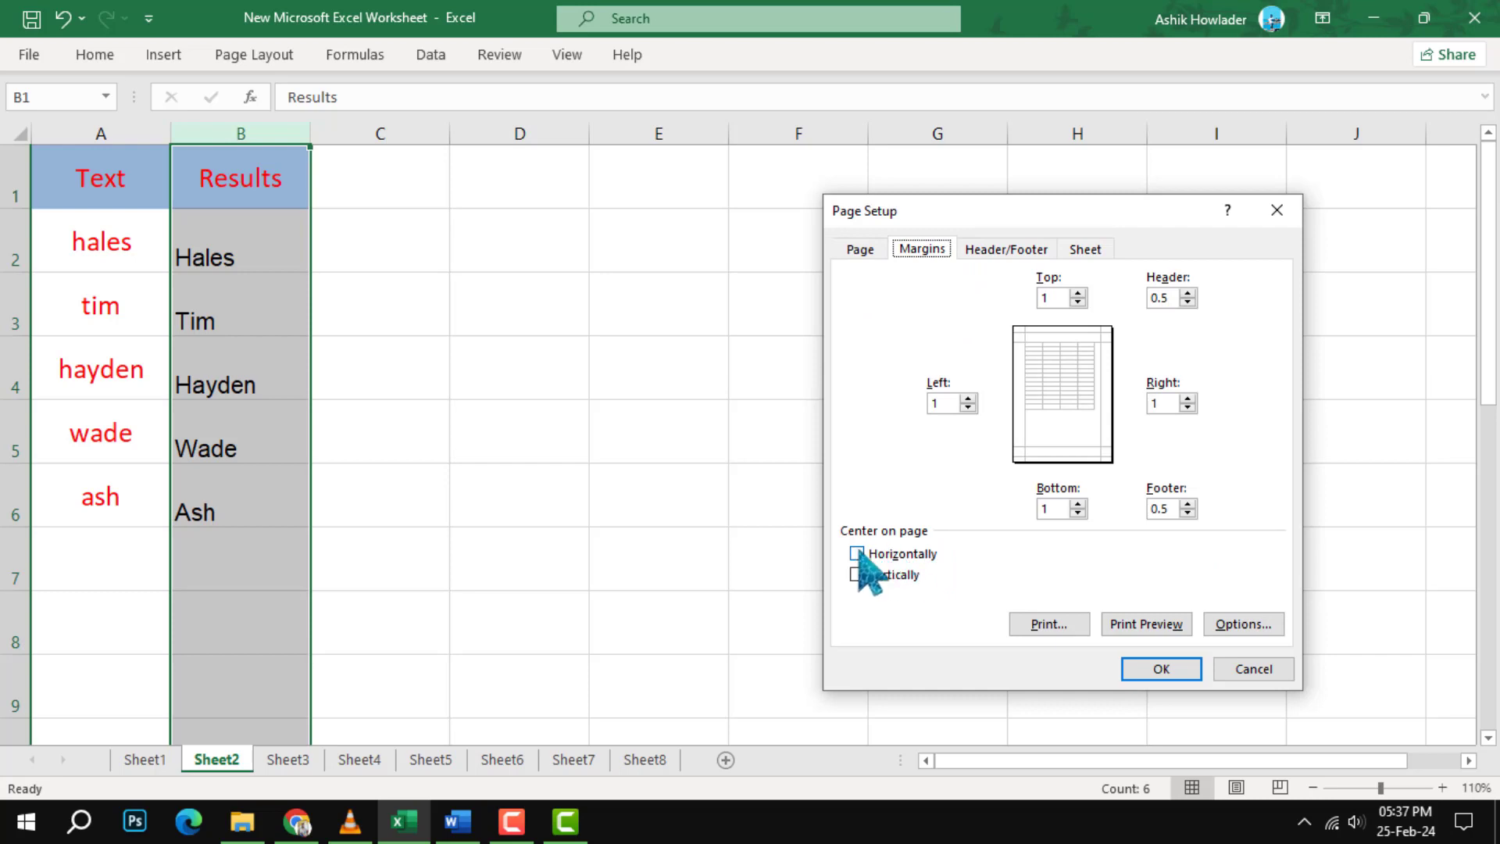
left_click(857, 553)
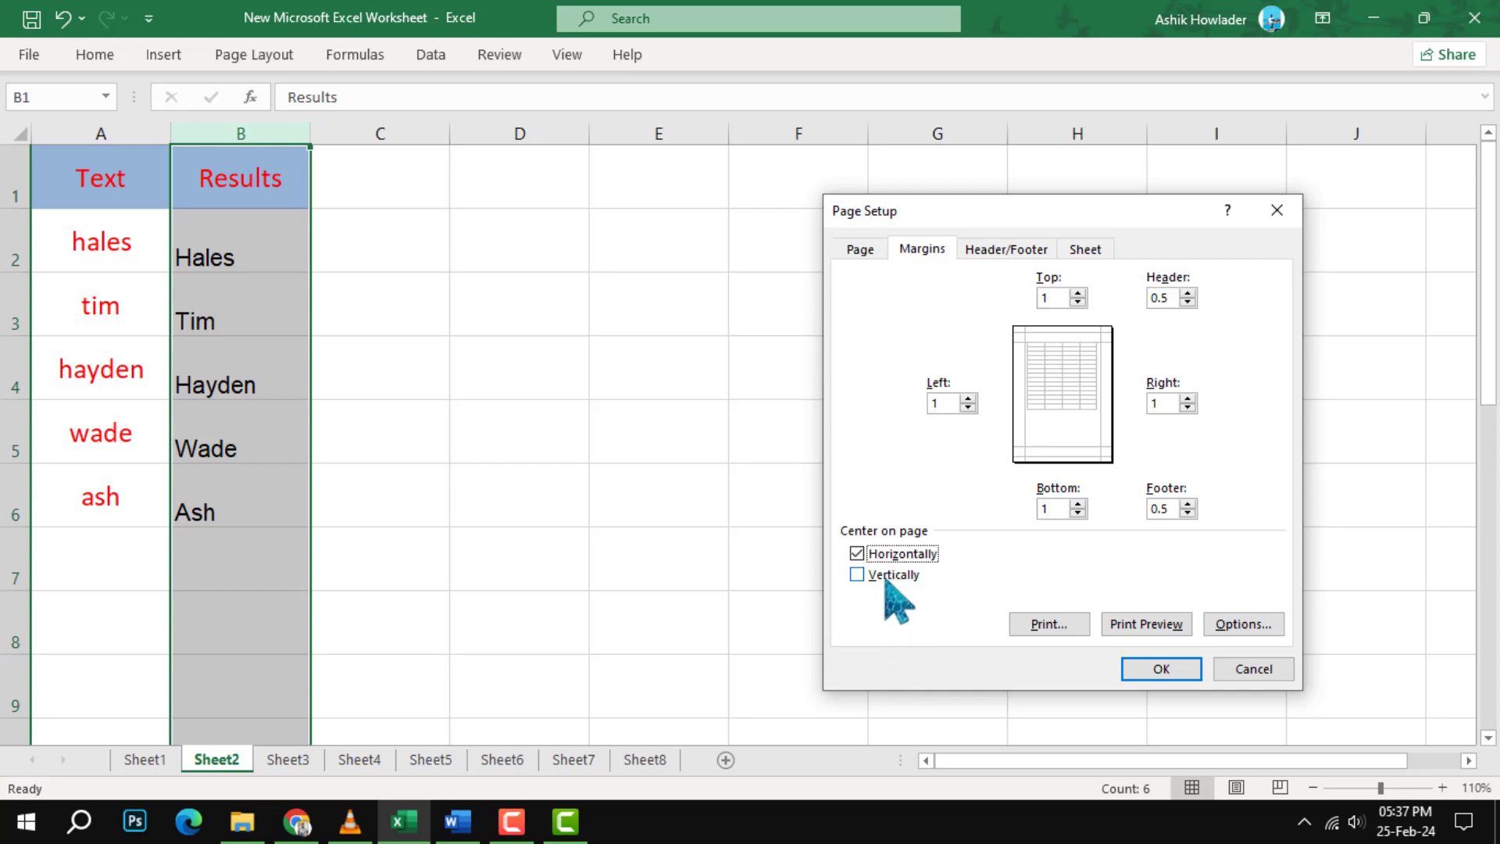
left_click(856, 574)
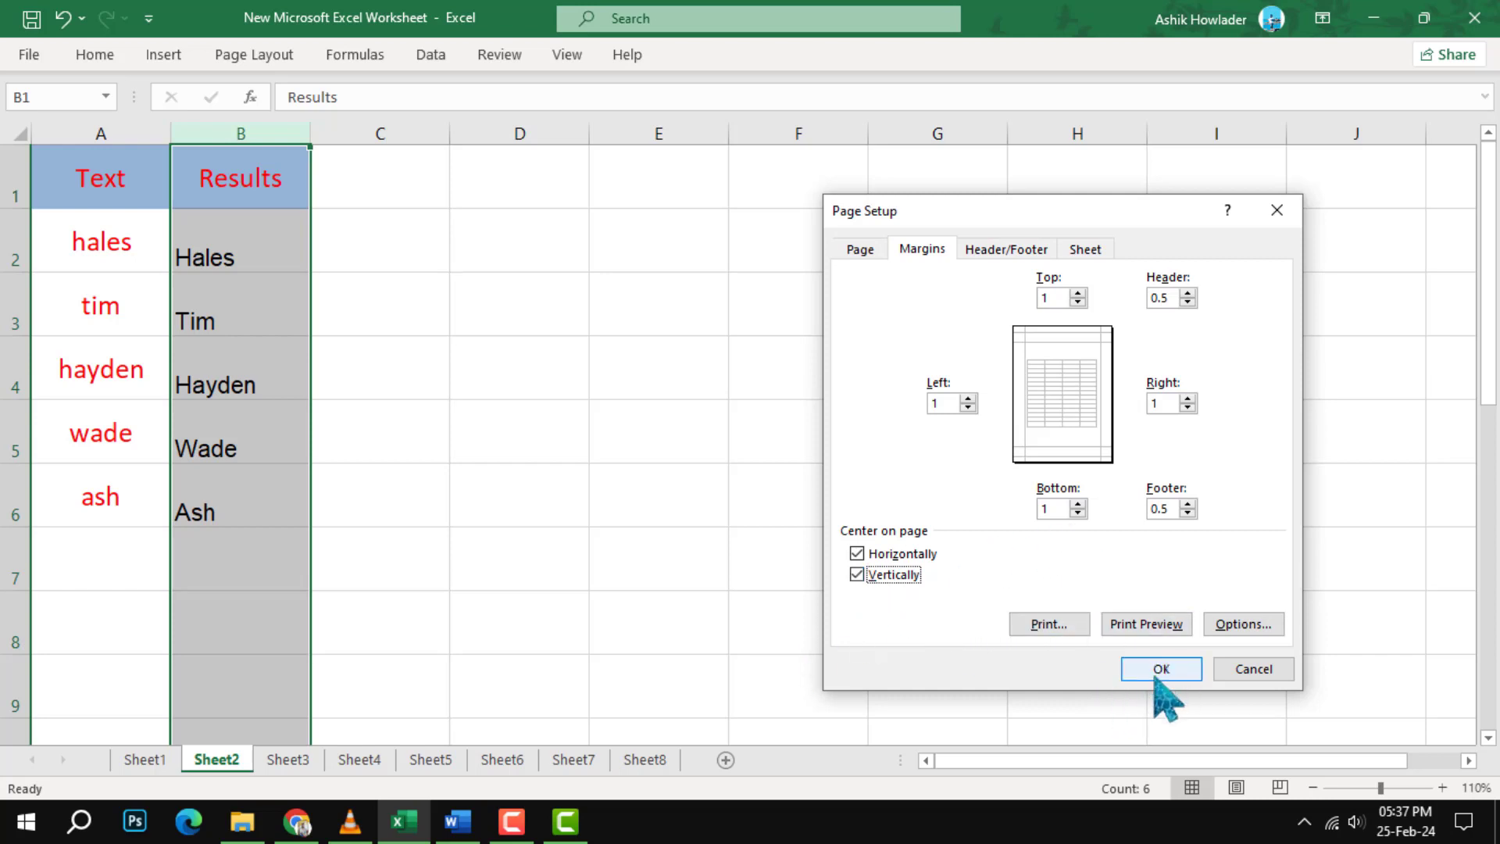
mouse_move(1141, 685)
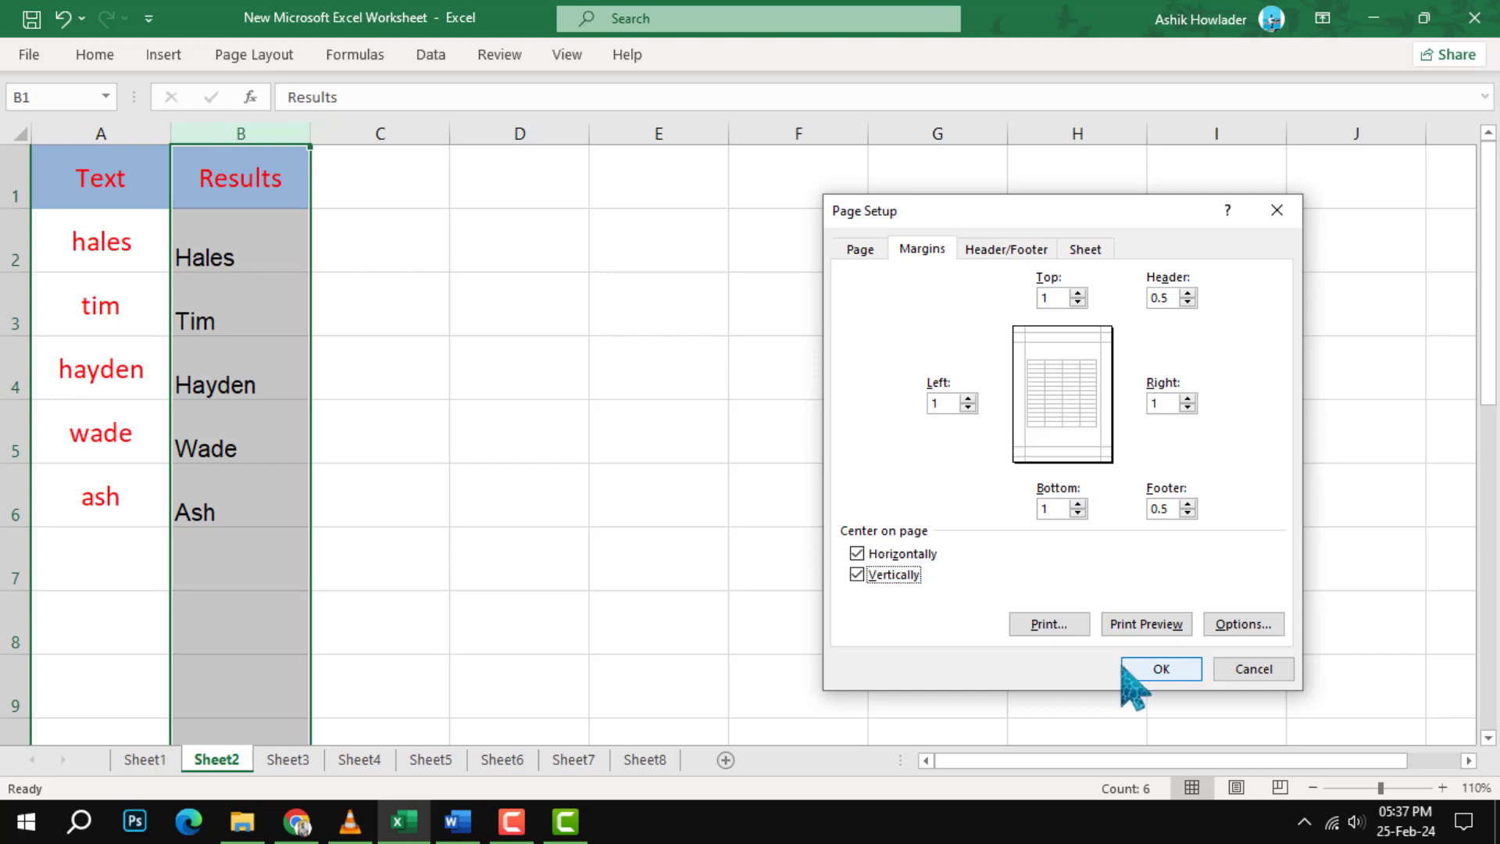
left_click(1158, 669)
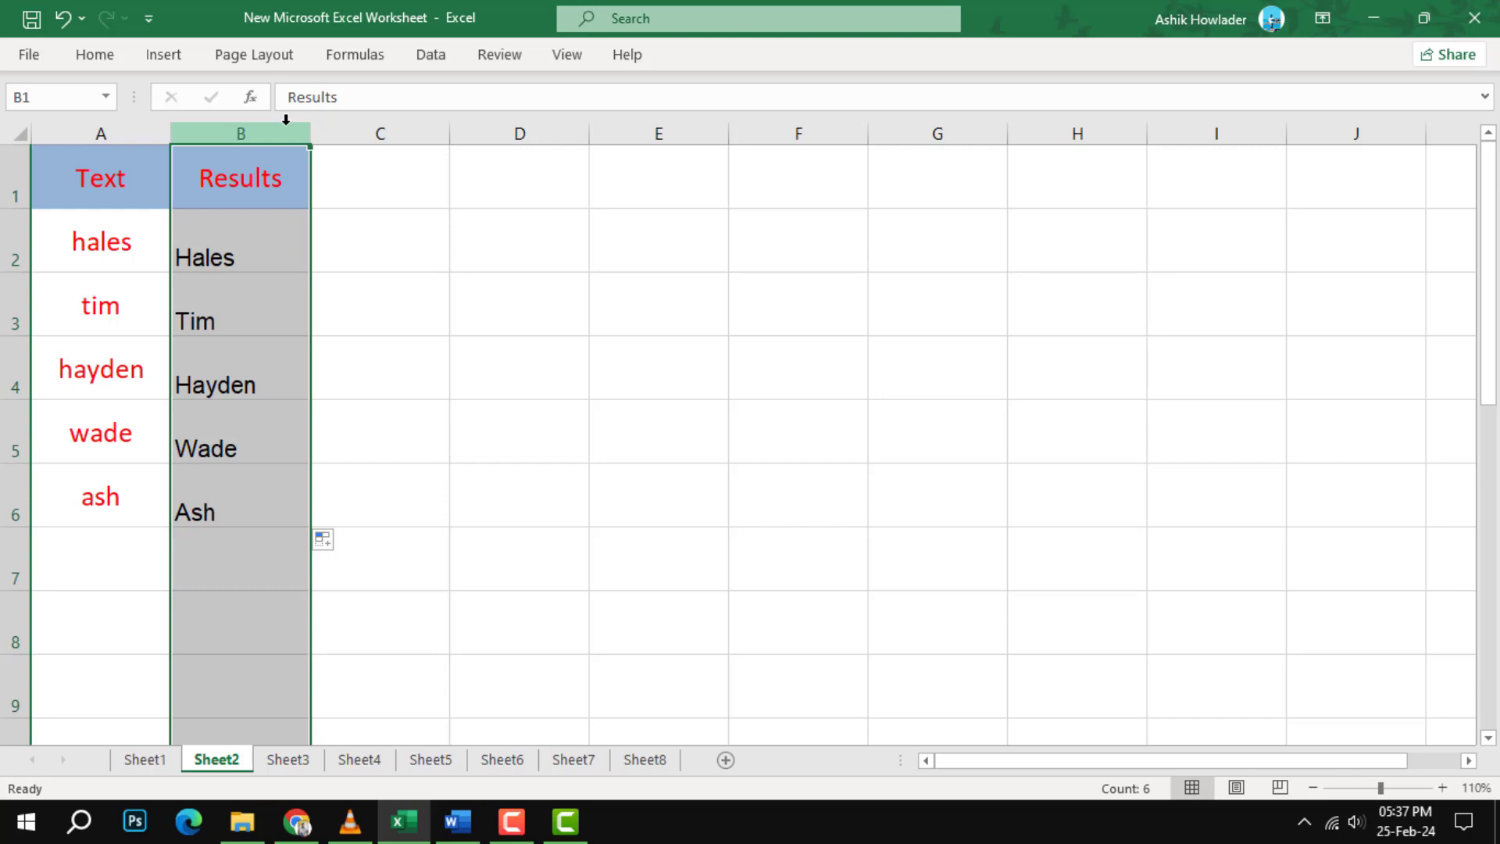
Step: Reopen Page Setup and go to the Print backstage view for the centered sheet
left_click(253, 54)
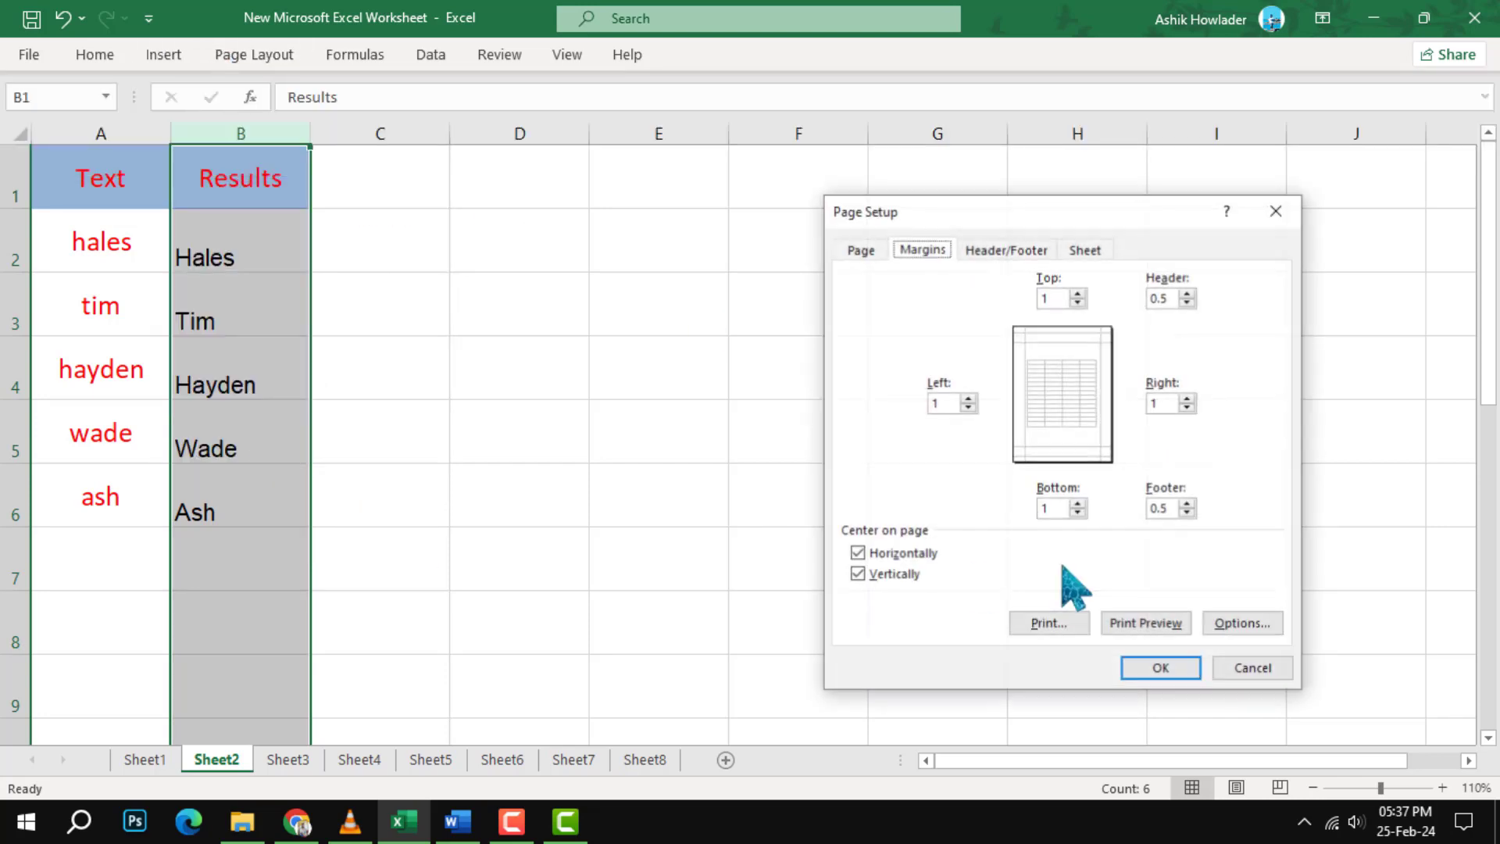
left_click(1145, 623)
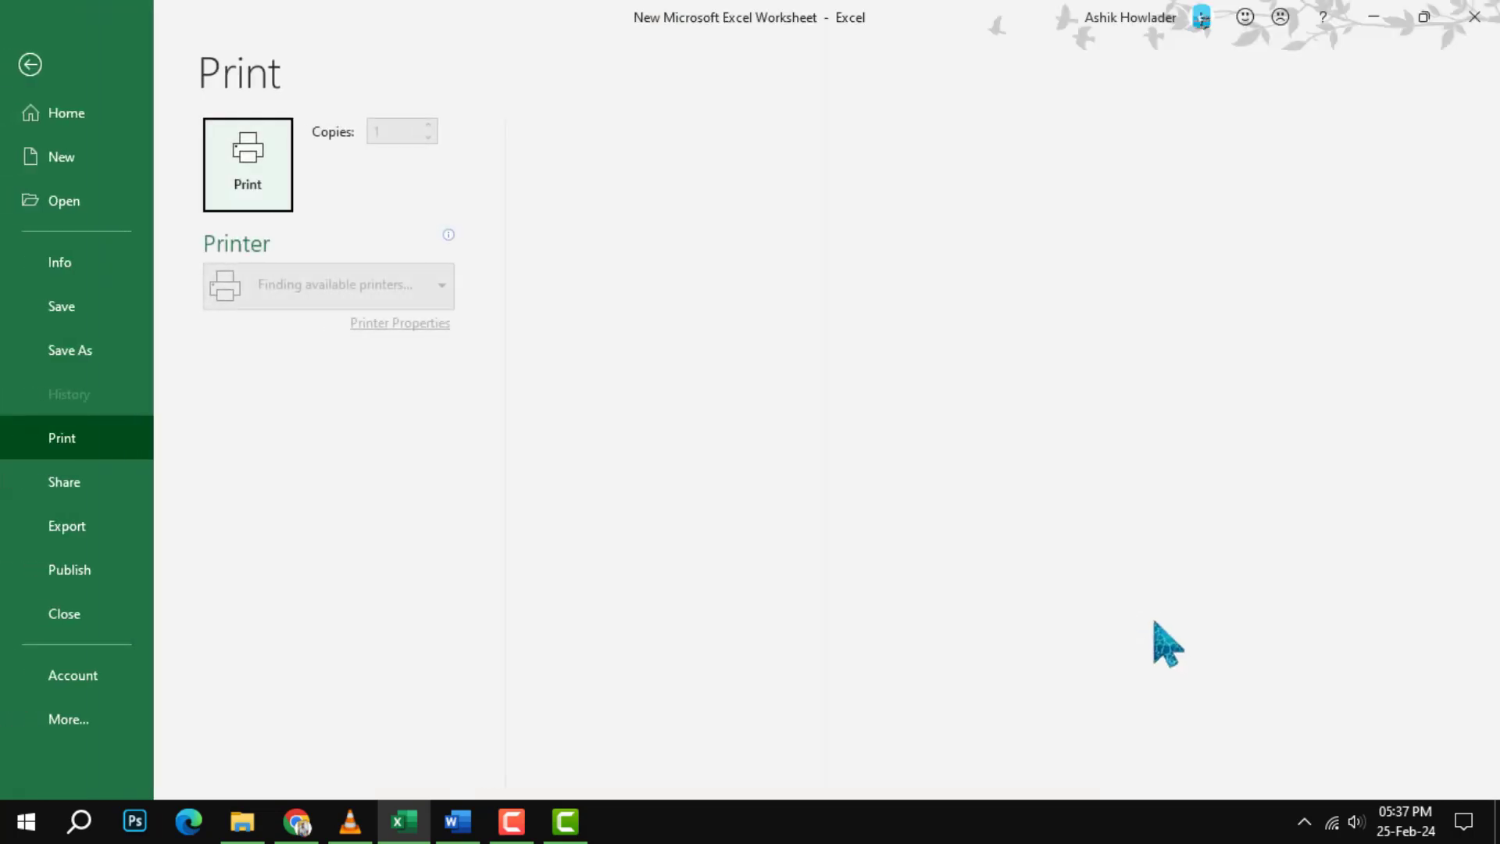